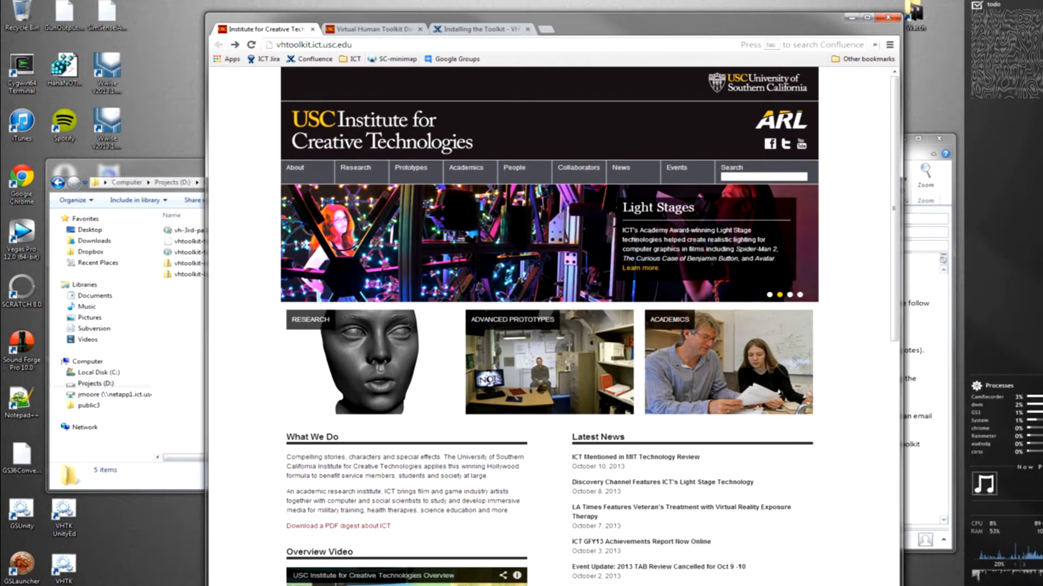
Load vhtoolkit.ict.usc.edu to reach the Virtual Human Toolkit home page
click(251, 44)
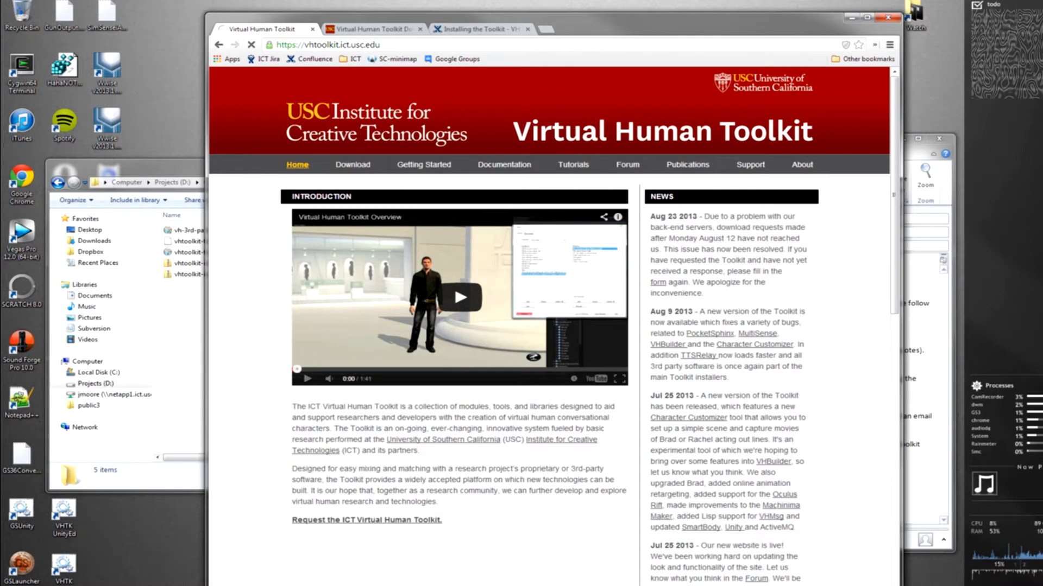
Go to the Download section and start filling in the download request form's e-mail field
click(352, 164)
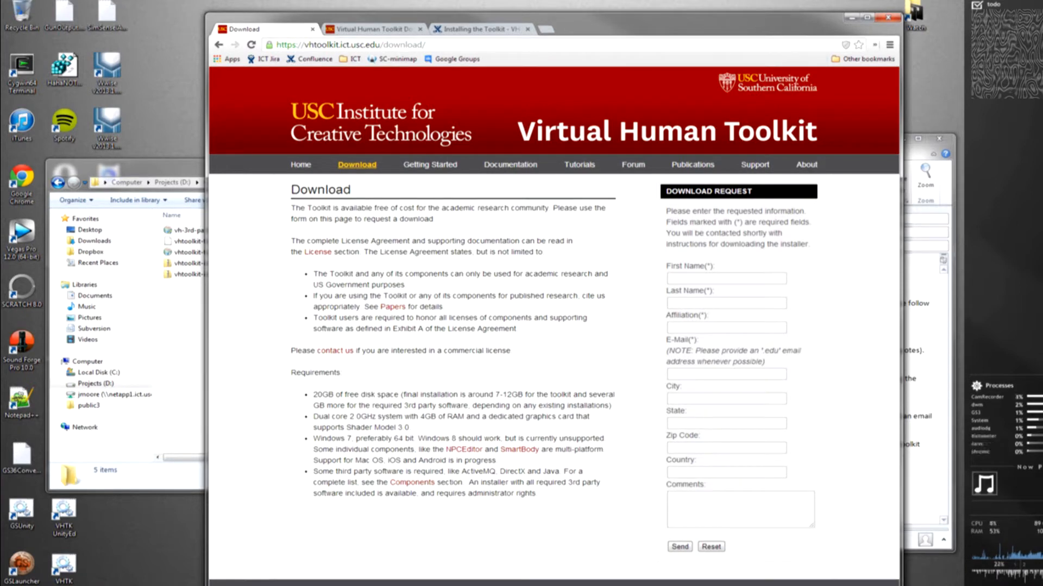
click(724, 374)
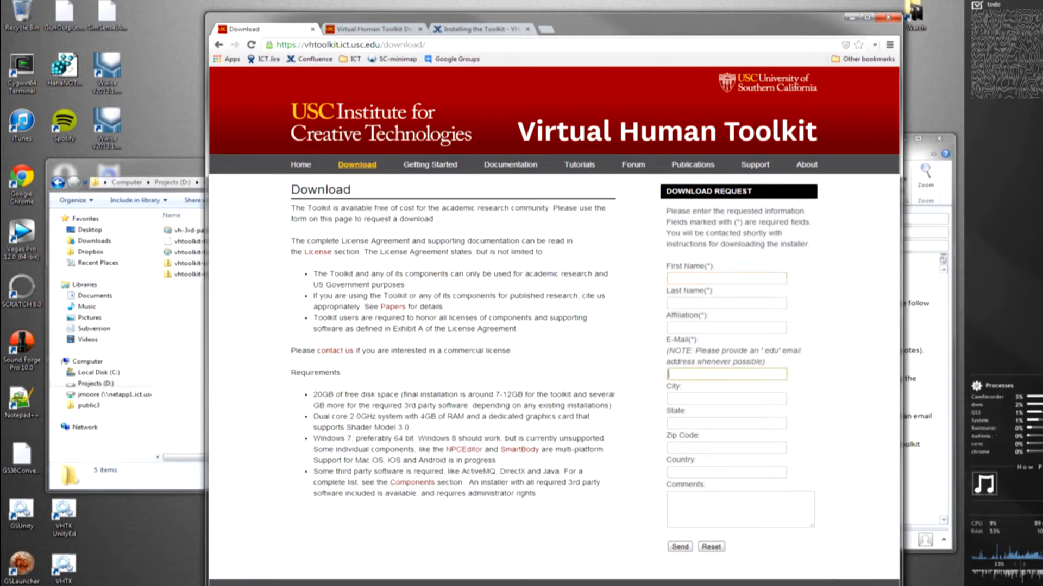
click(740, 508)
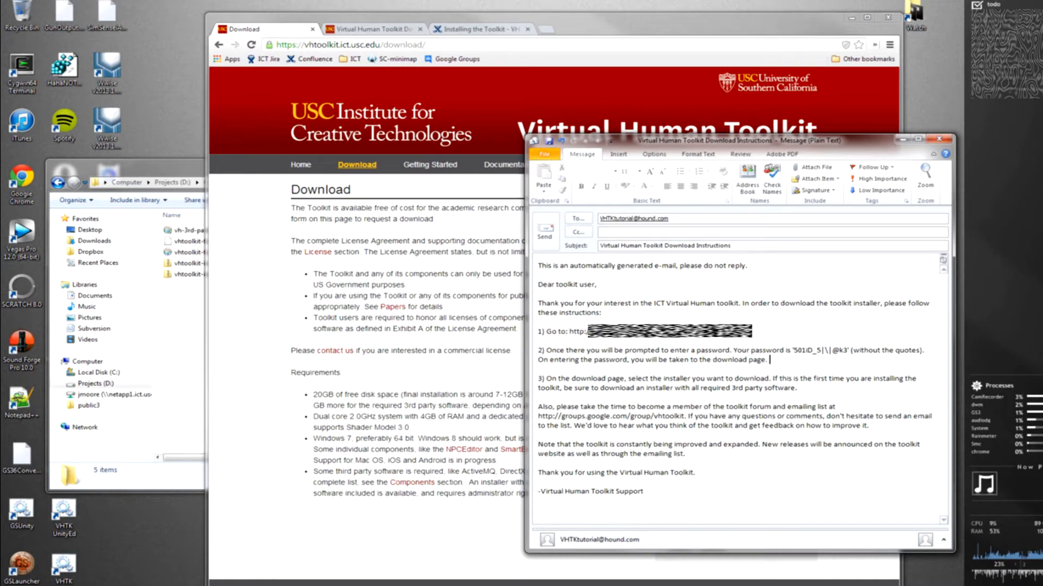
mouse_move(375, 28)
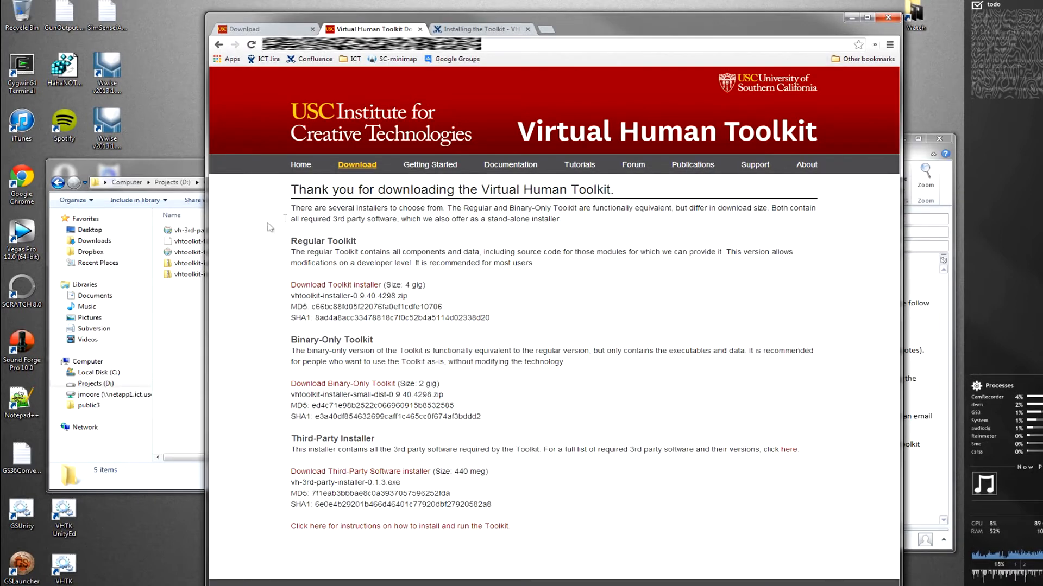
Follow the e-mailed link to the Thank you for downloading page with the installer choices
click(335, 284)
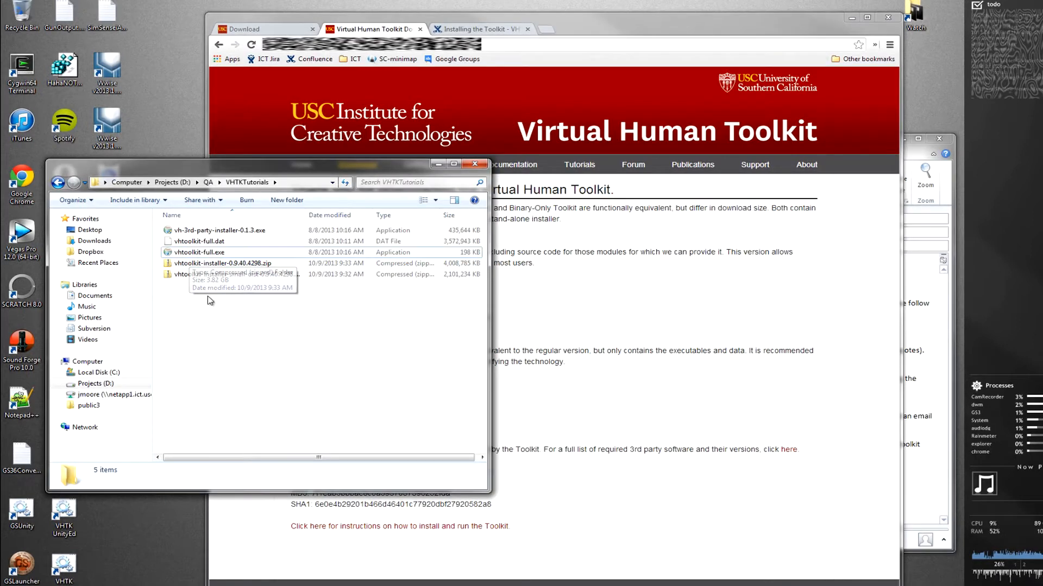
Review the downloaded Toolkit files in VHTKTutorials and launch vhtoolkit-full.exe
click(222, 262)
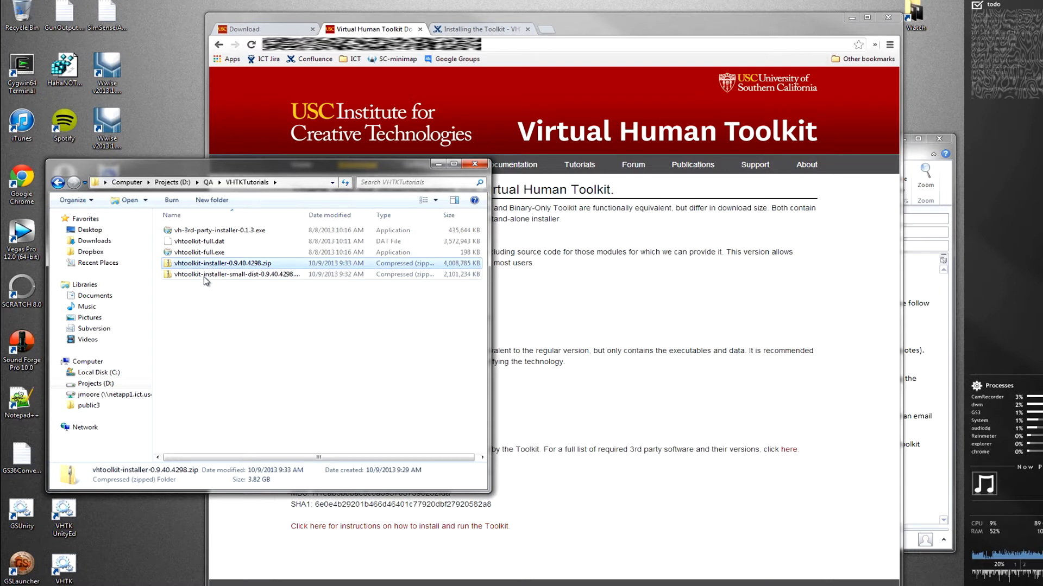
click(218, 231)
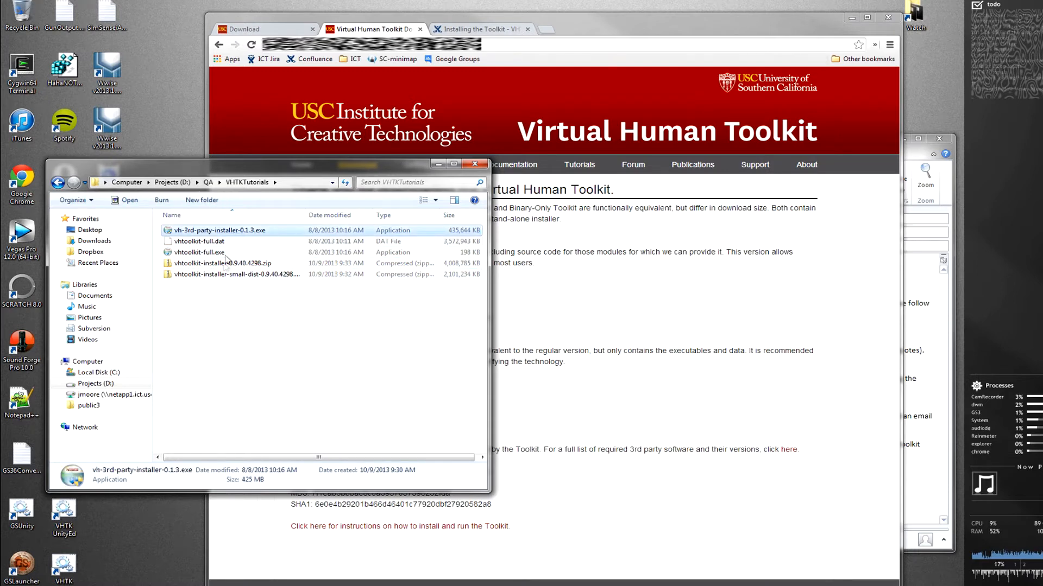
click(222, 263)
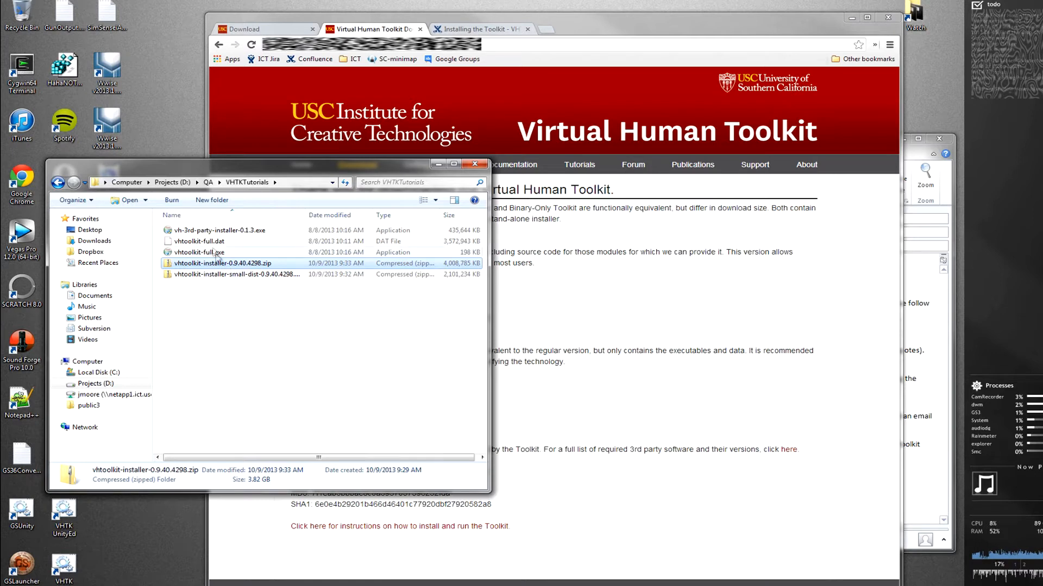
click(198, 252)
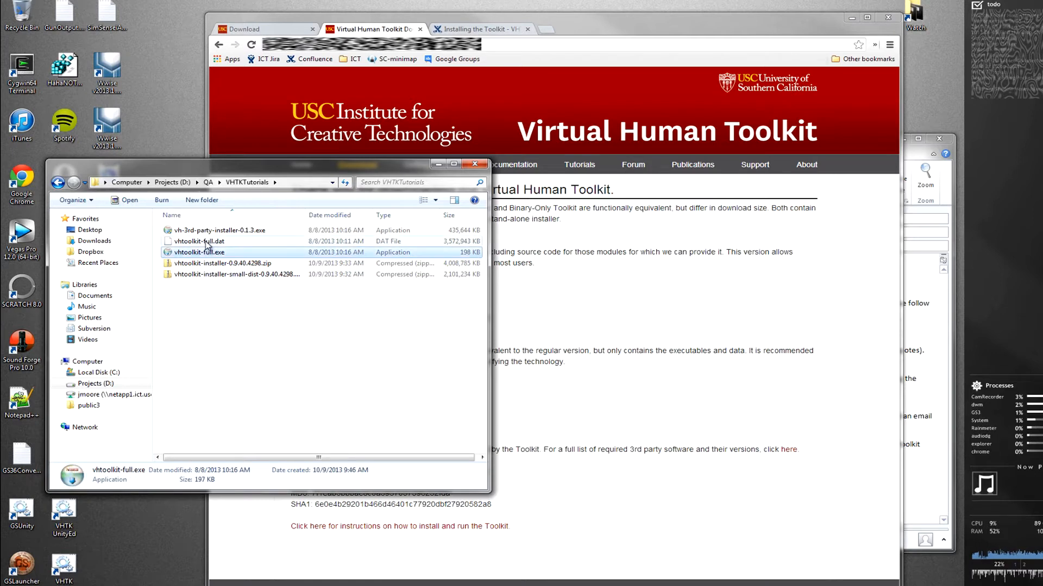
click(220, 230)
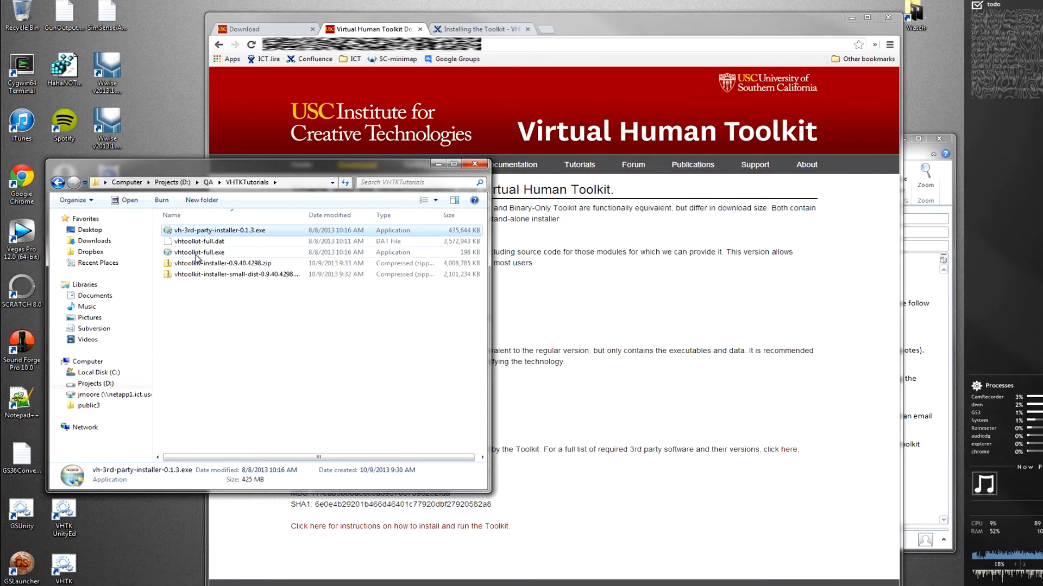
double_click(197, 252)
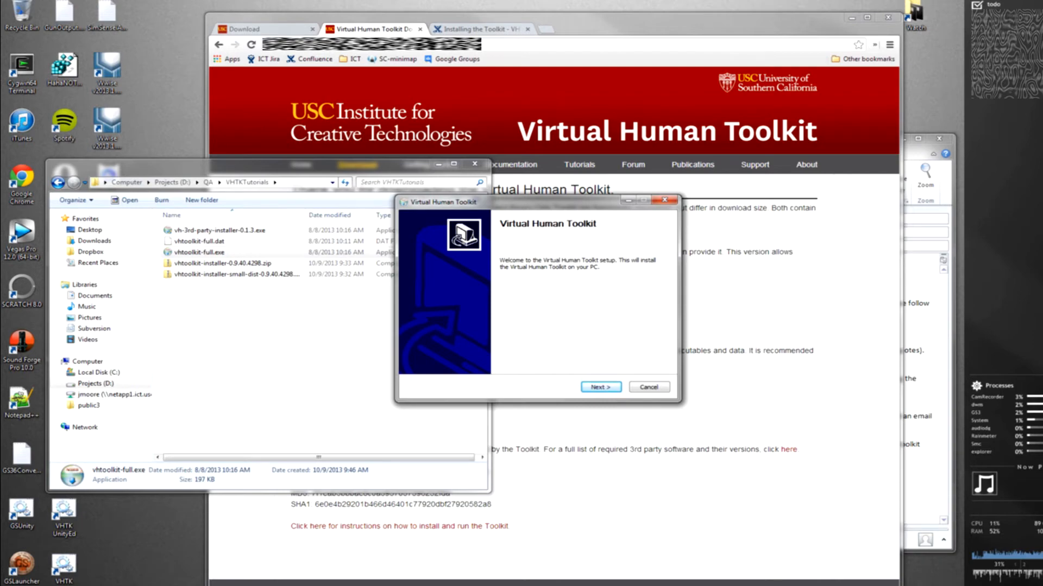
Agree to the license, keep the default folder and all components, and begin installation
click(599, 387)
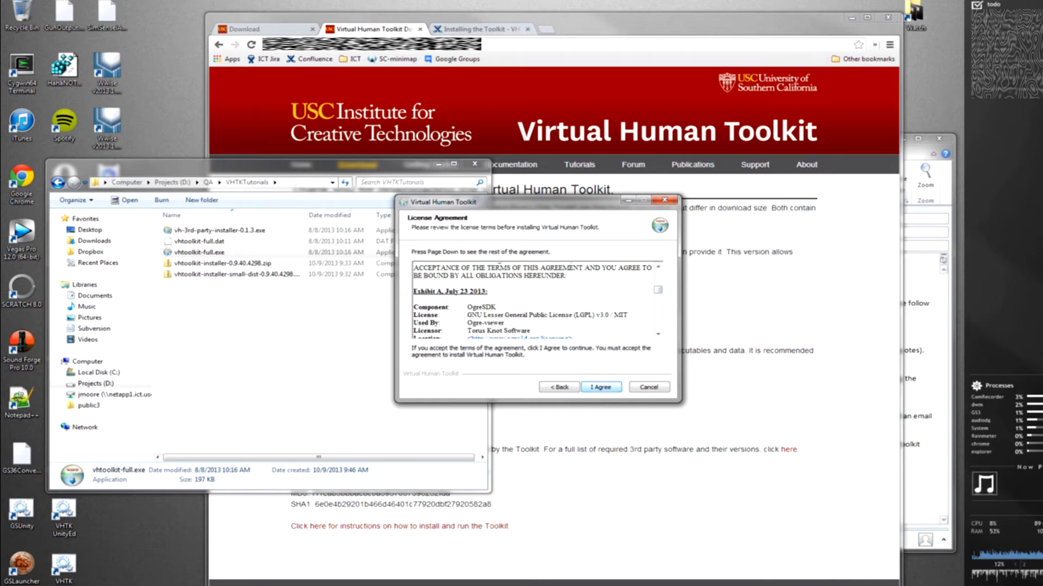
click(600, 387)
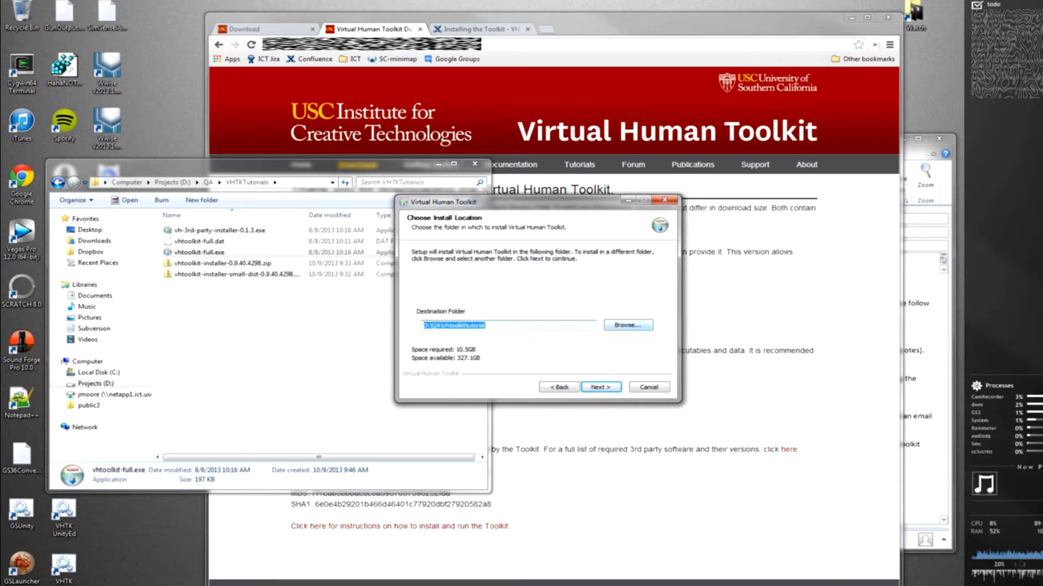
click(600, 387)
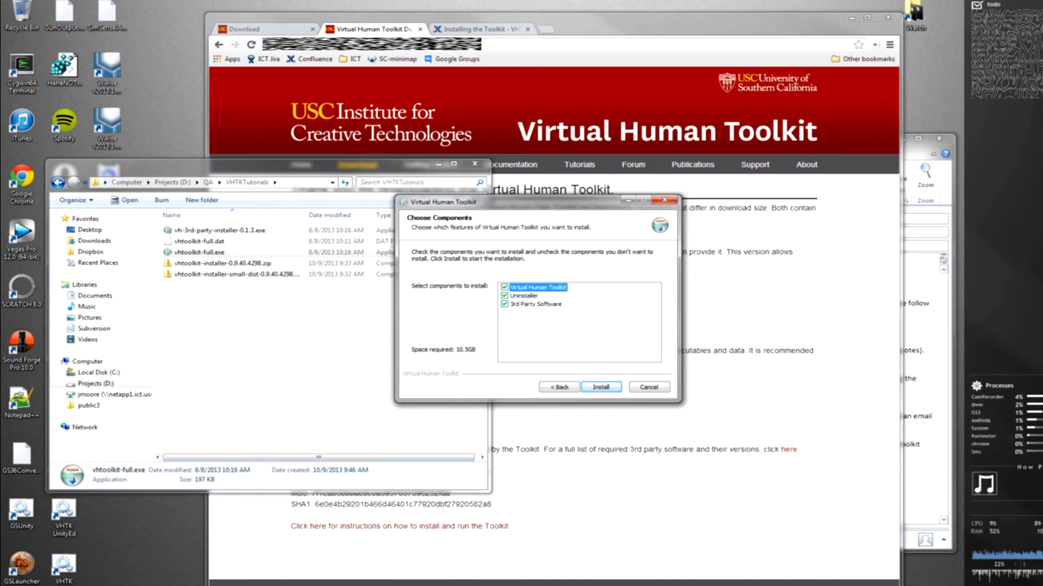
click(599, 387)
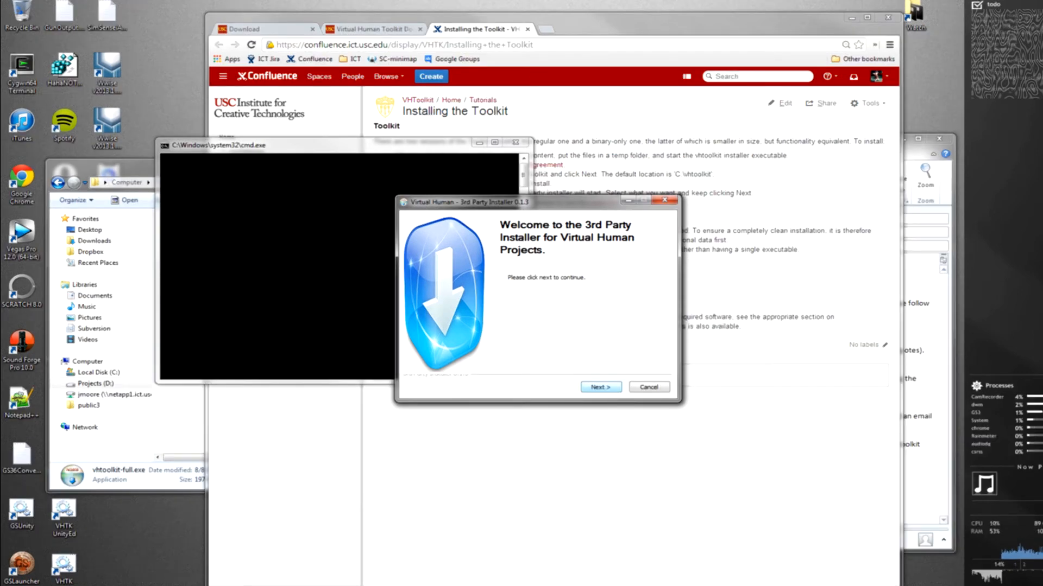
Install ActiveMQ Server, .NET Framework and DirectX, skipping SAPI voices and Visual Studio
click(599, 387)
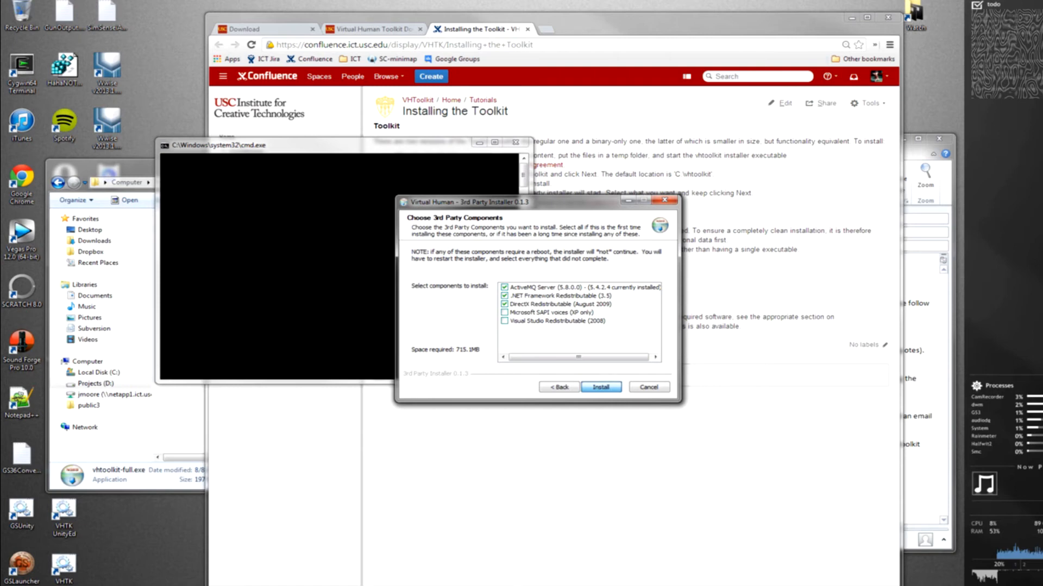
click(600, 386)
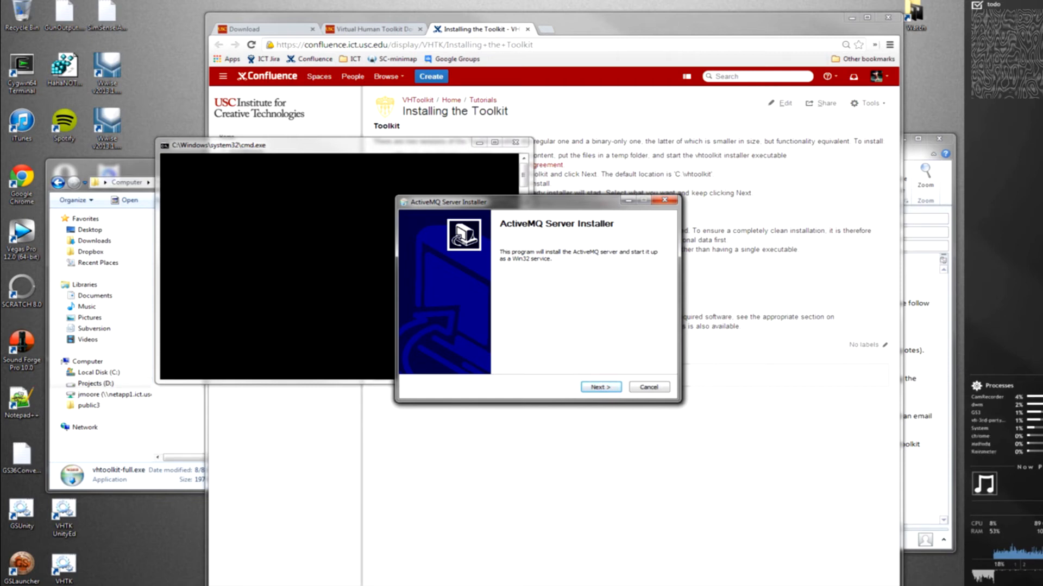
Install ActiveMQ with its Win32 service into the default folder
click(599, 387)
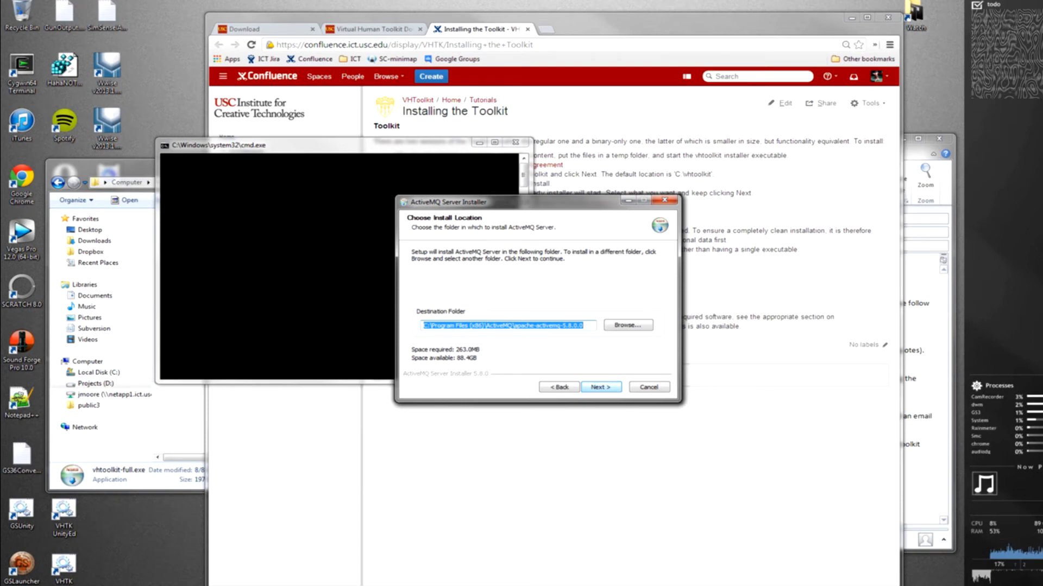
click(599, 386)
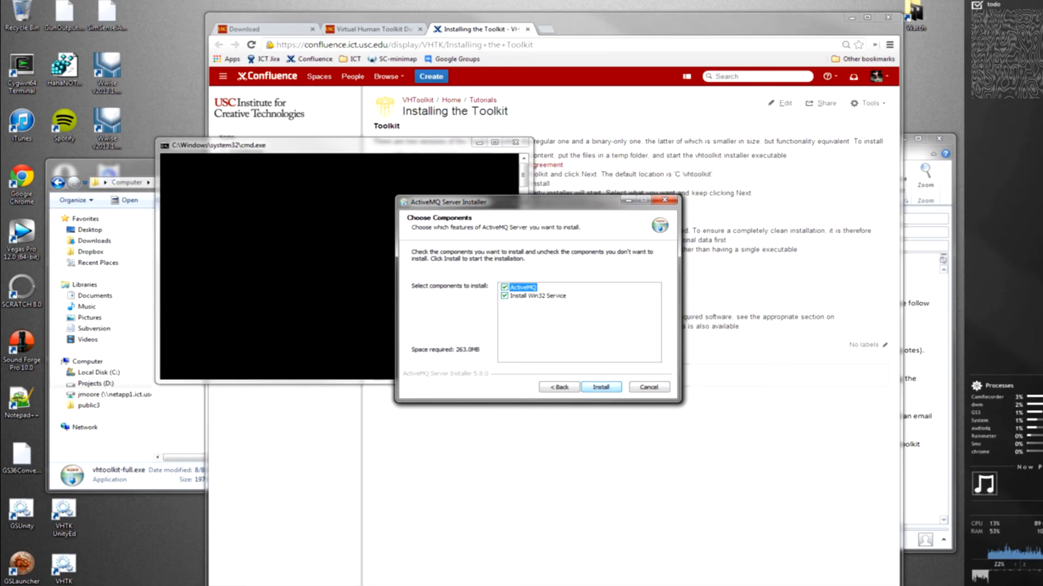
click(599, 387)
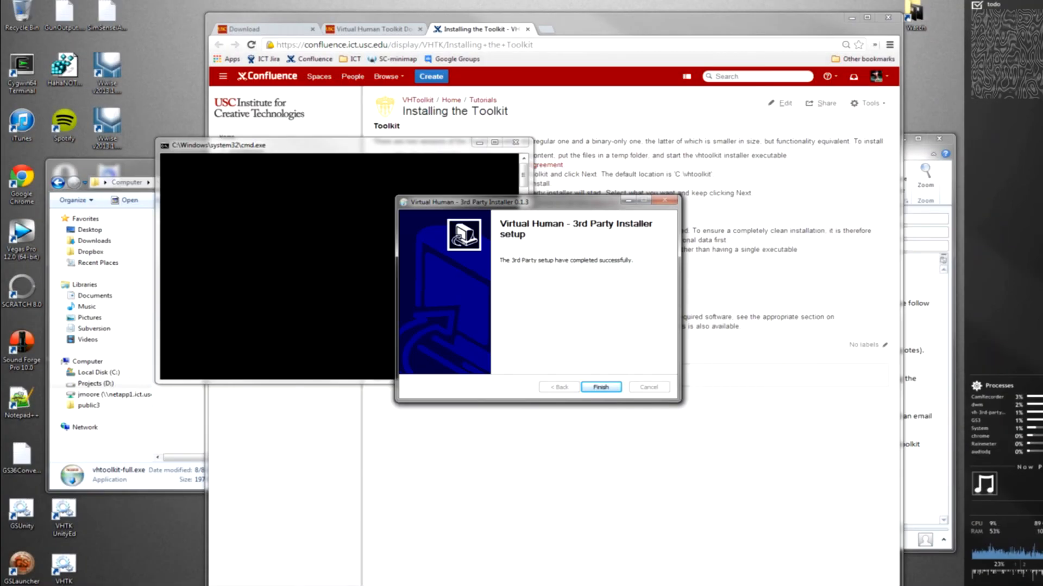
Finish the 3rd Party Installer and then the Virtual Human Toolkit Setup so both close
click(600, 386)
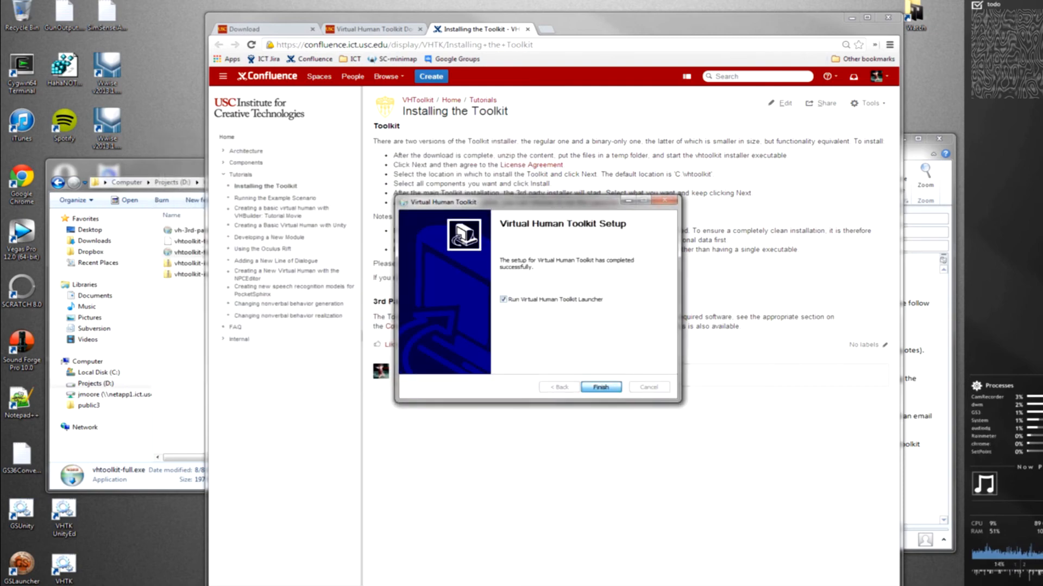
click(599, 386)
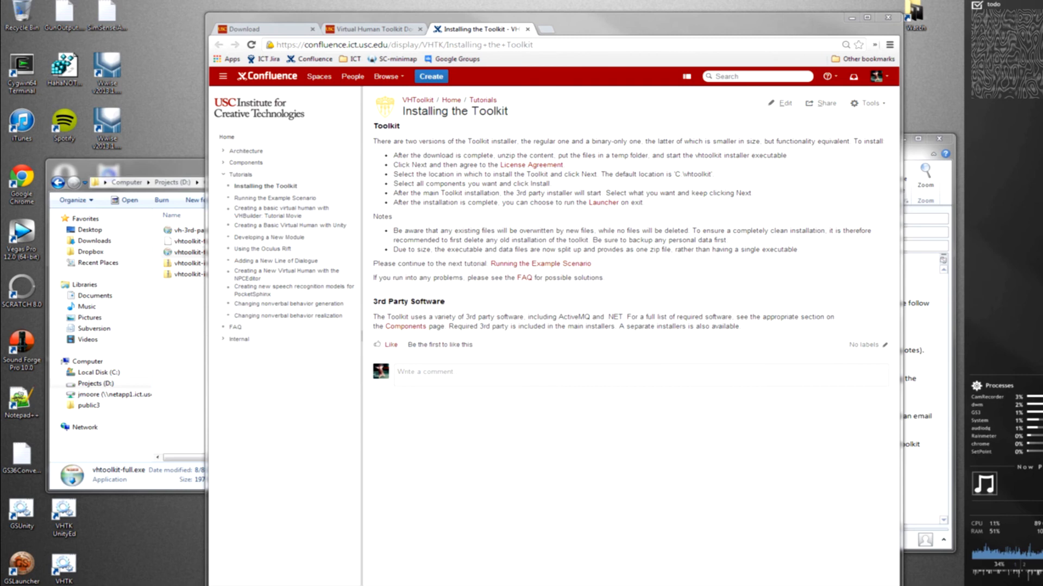